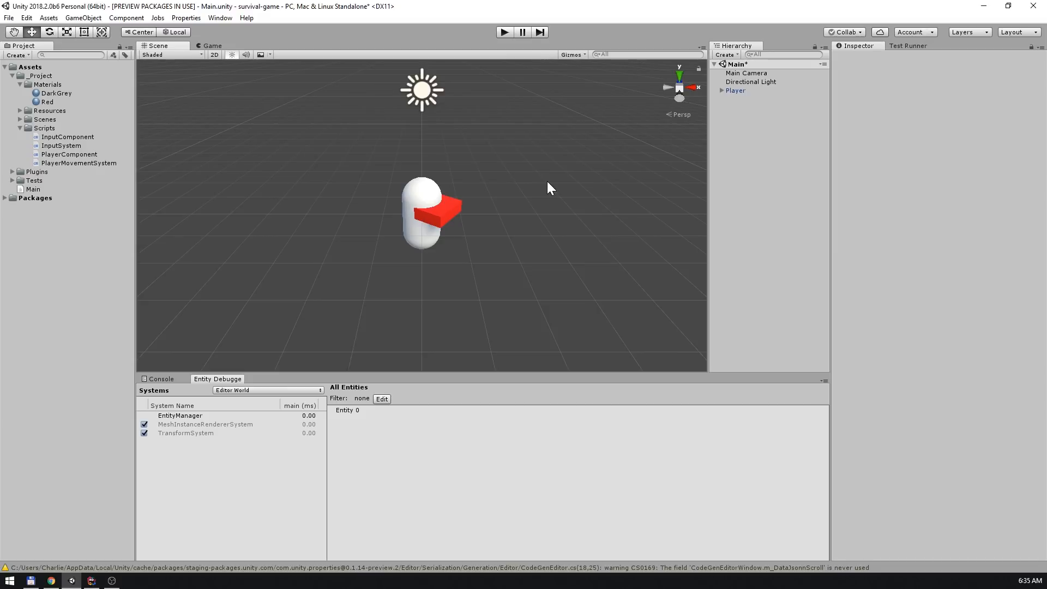
pyautogui.moveTo(569, 215)
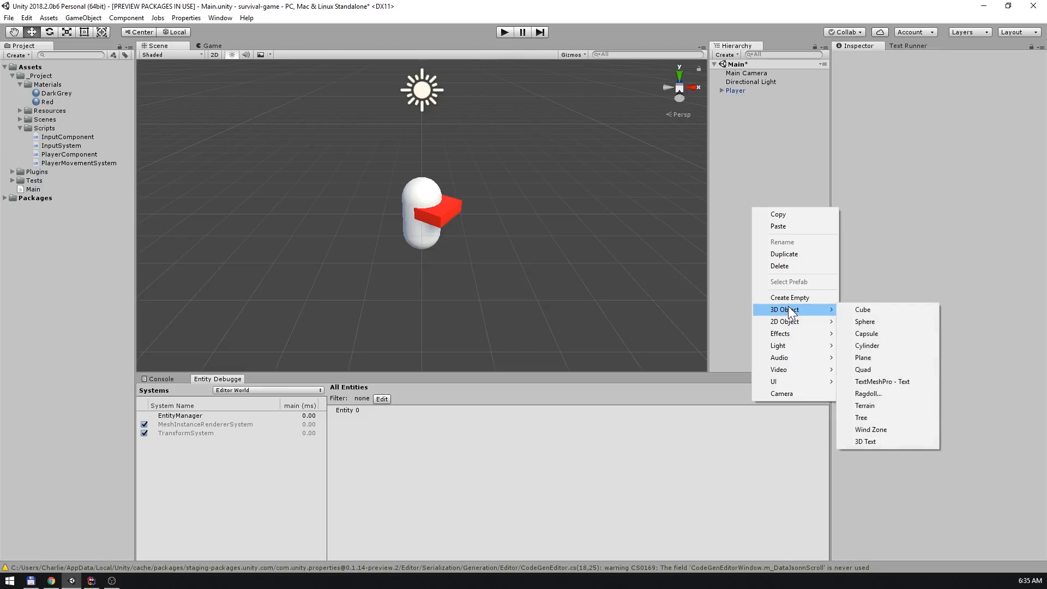
# - Add a Ground plane reset to the origin at Y -1, assigned to the Floor layer
pyautogui.click(861, 357)
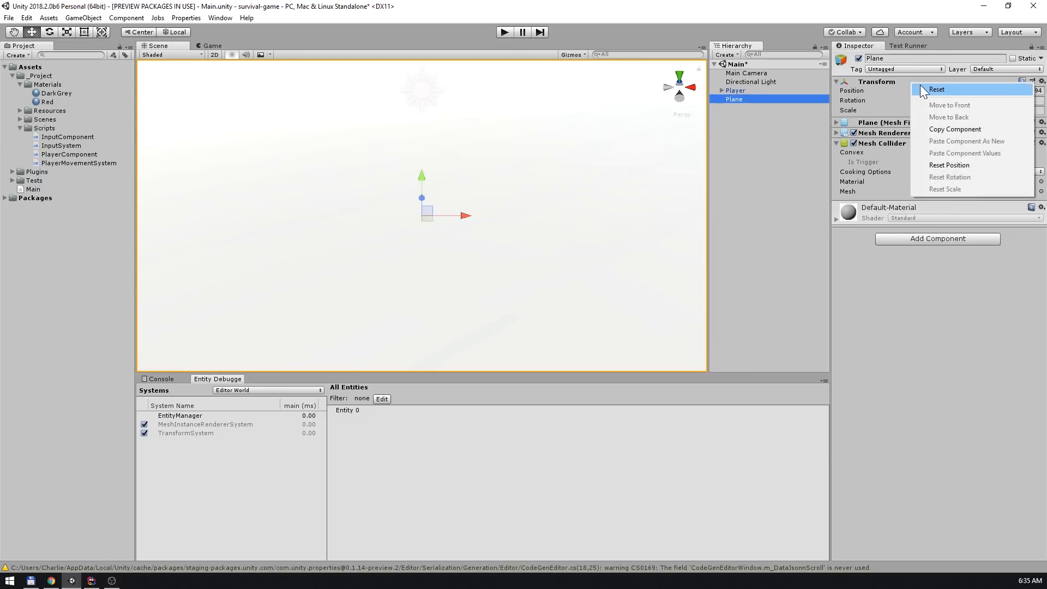
pyautogui.click(936, 89)
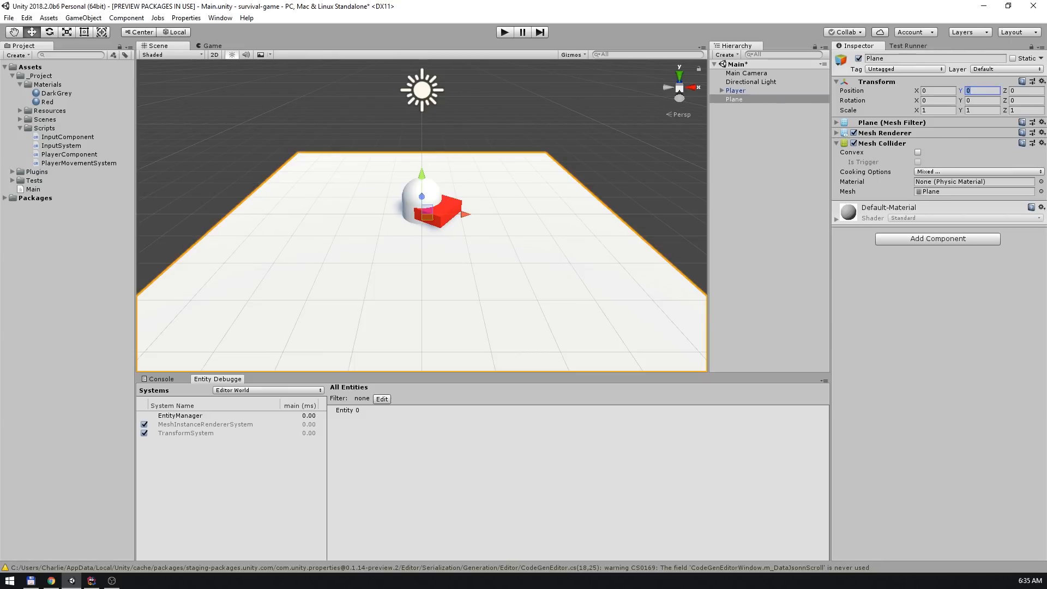
pyautogui.write('-1')
pyautogui.click(935, 59)
pyautogui.write('Ground')
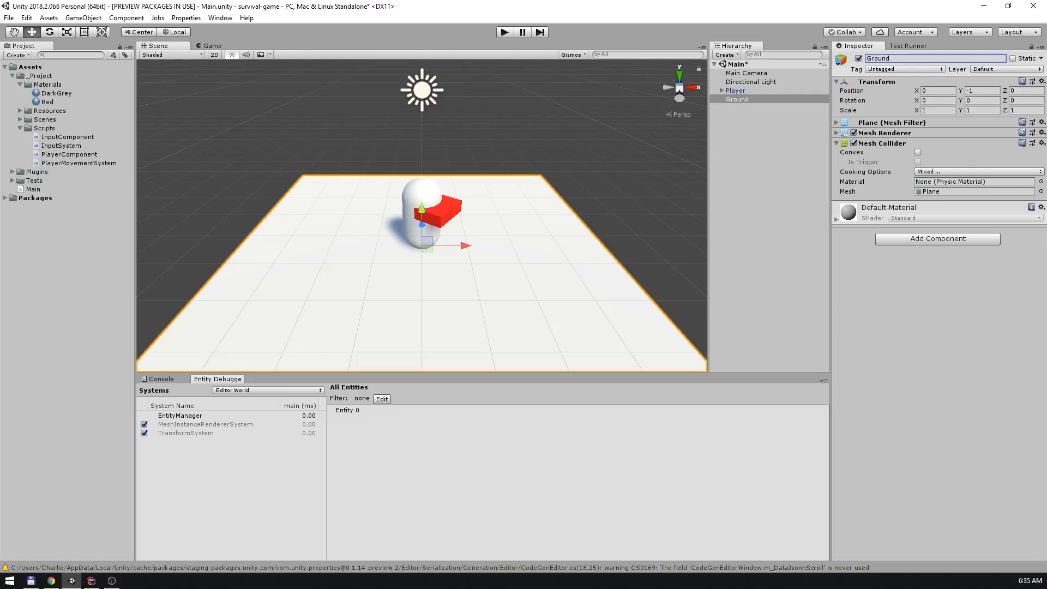
pyautogui.click(1001, 68)
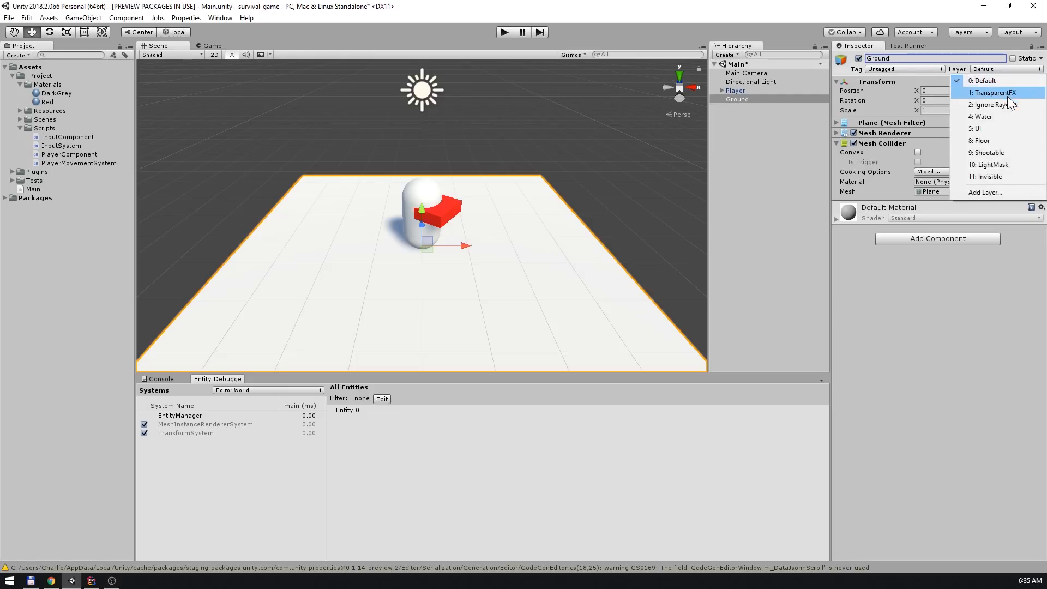
pyautogui.click(978, 141)
pyautogui.write('RotationComponent')
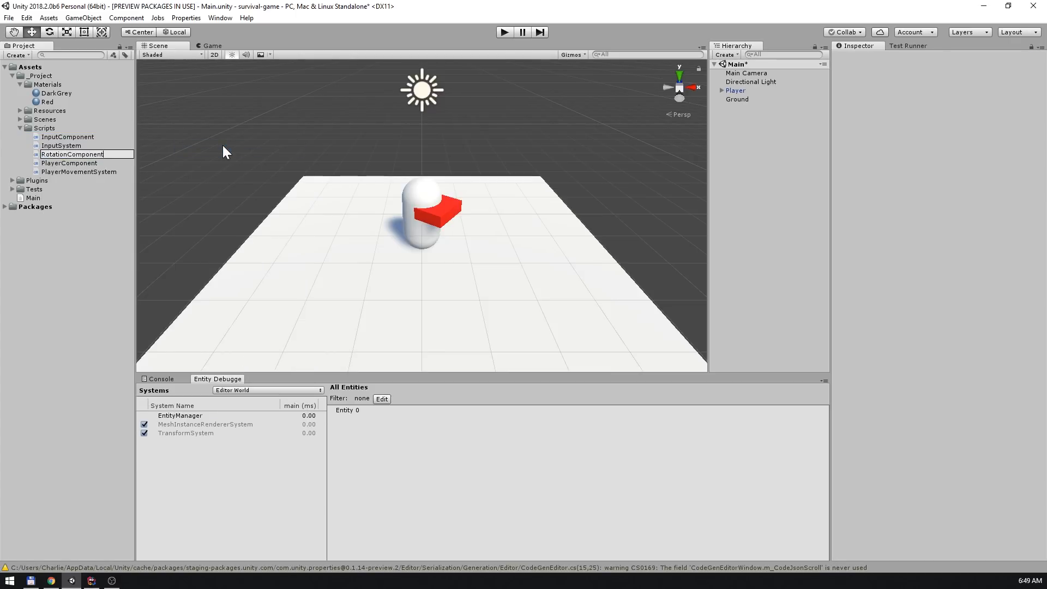
# - Create the RotationComponent script, attach it to Player (accepting lost prefab), and open it for editing
pyautogui.click(72, 171)
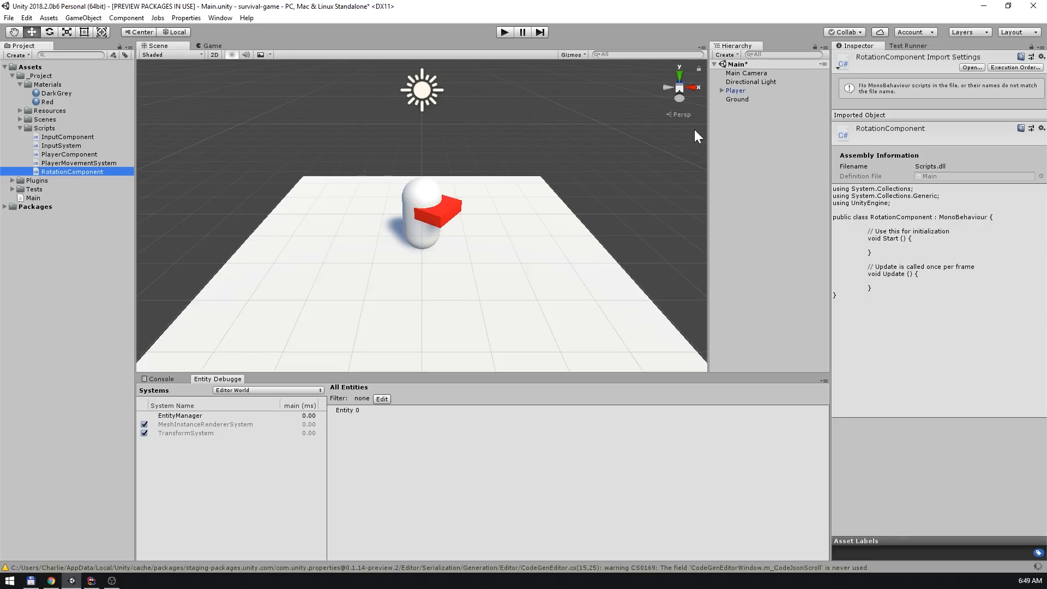
pyautogui.click(735, 91)
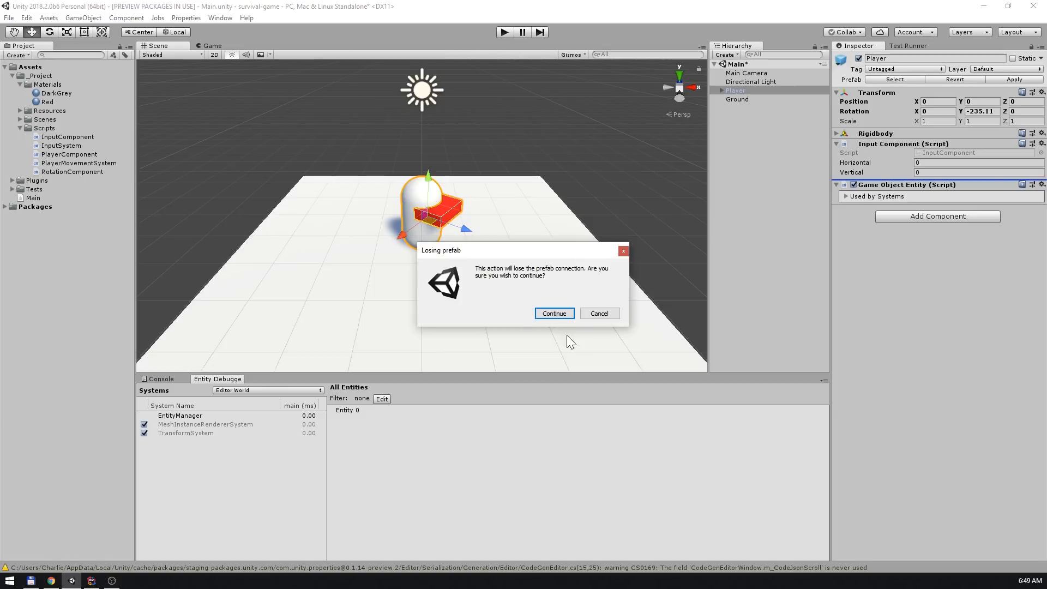
pyautogui.click(552, 313)
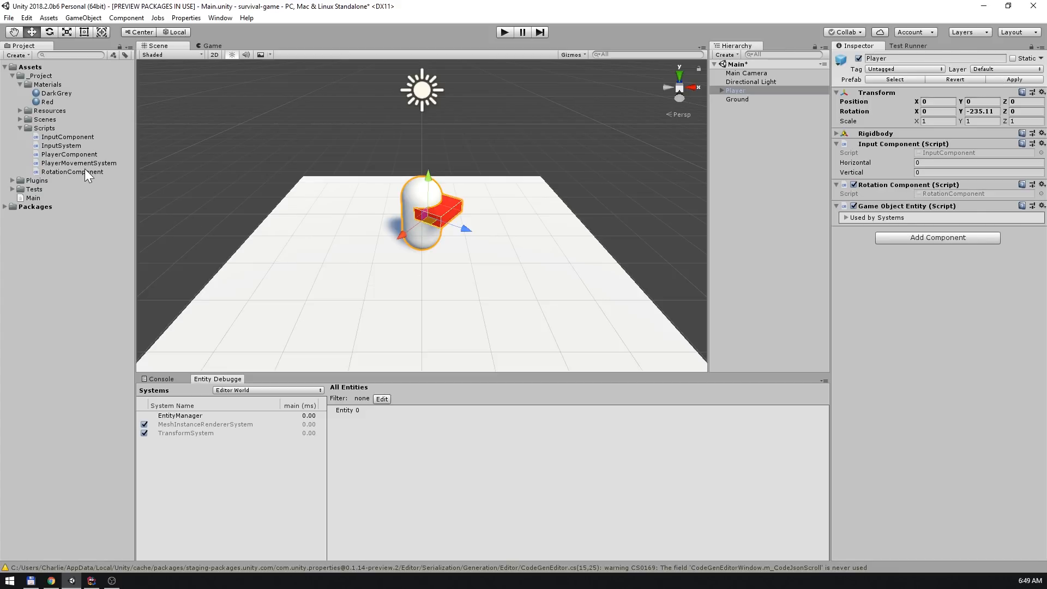
pyautogui.doubleClick(72, 171)
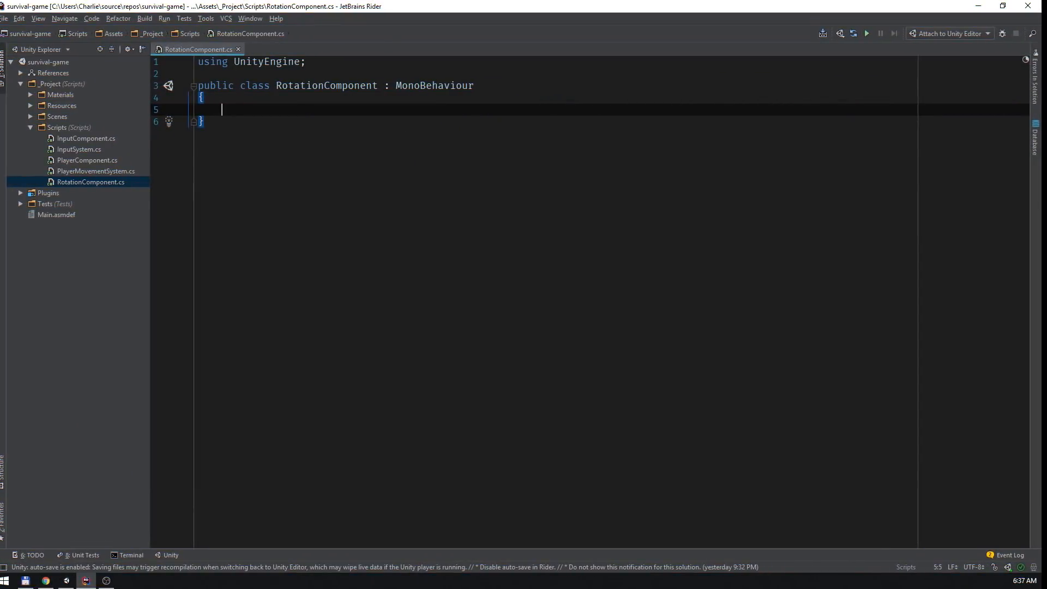
# - Give RotationComponent a single 'public Quaternion Value;' field
pyautogui.write('public Quat')
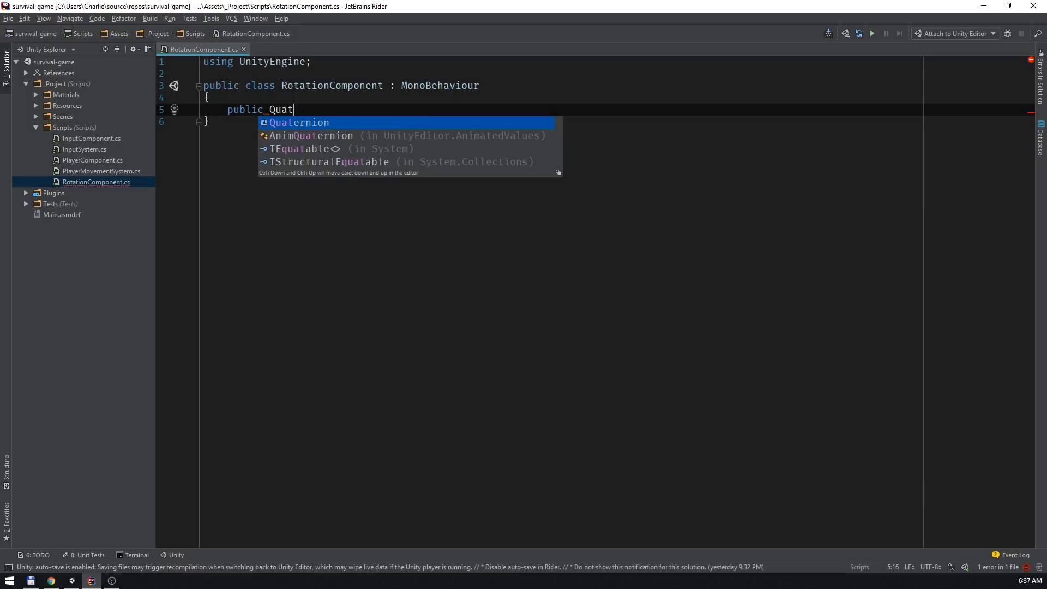
pyautogui.write('Value;')
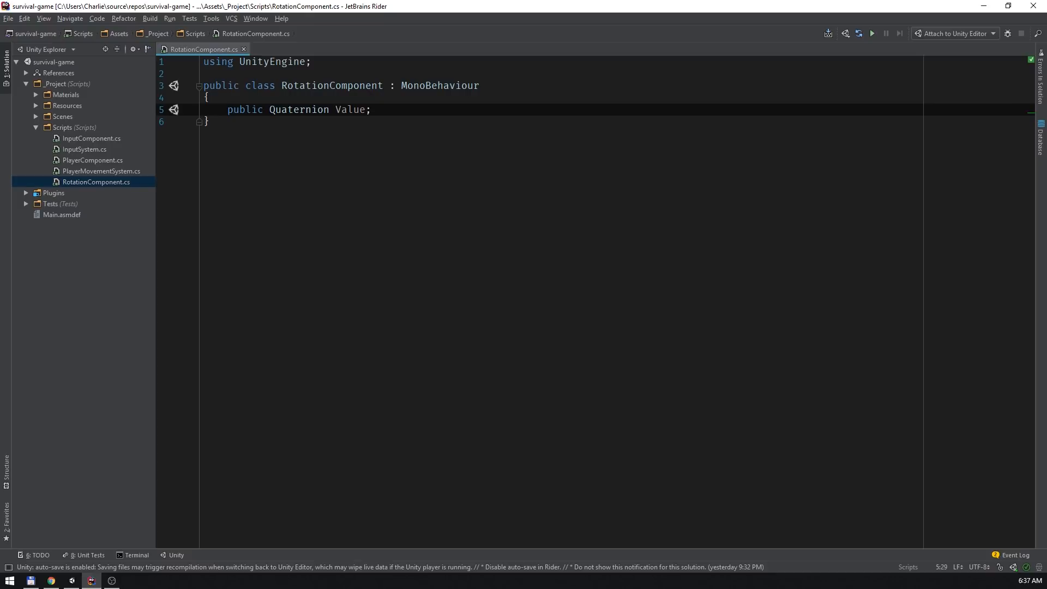
pyautogui.doubleClick(351, 110)
pyautogui.write('PlayerRotationSystem')
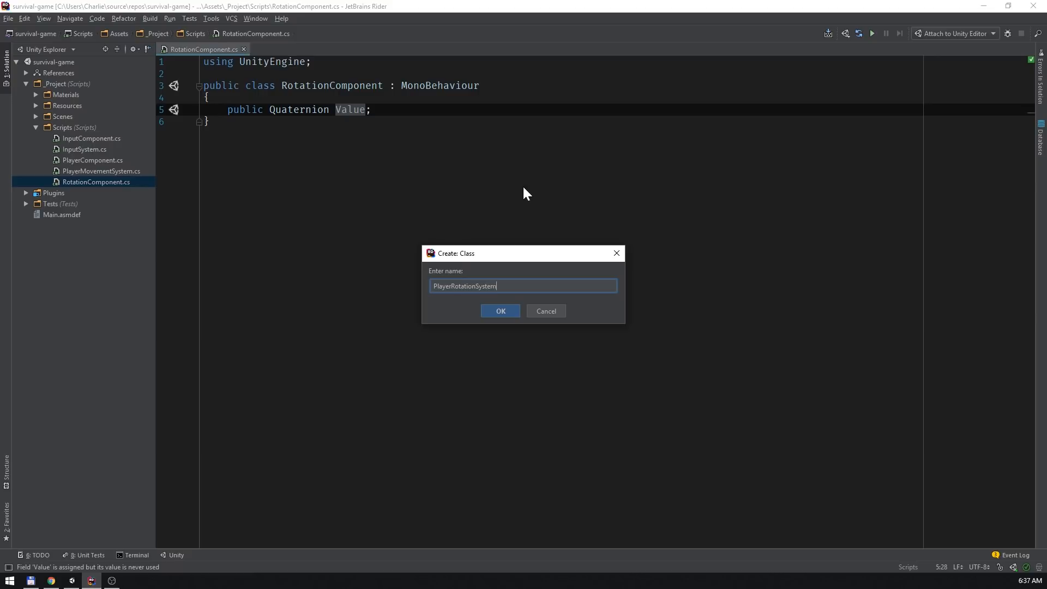
# - Create PlayerRotationSystem with an empty OnUpdate and a private Filter struct holding Transform and RotationComponent fields
pyautogui.click(500, 310)
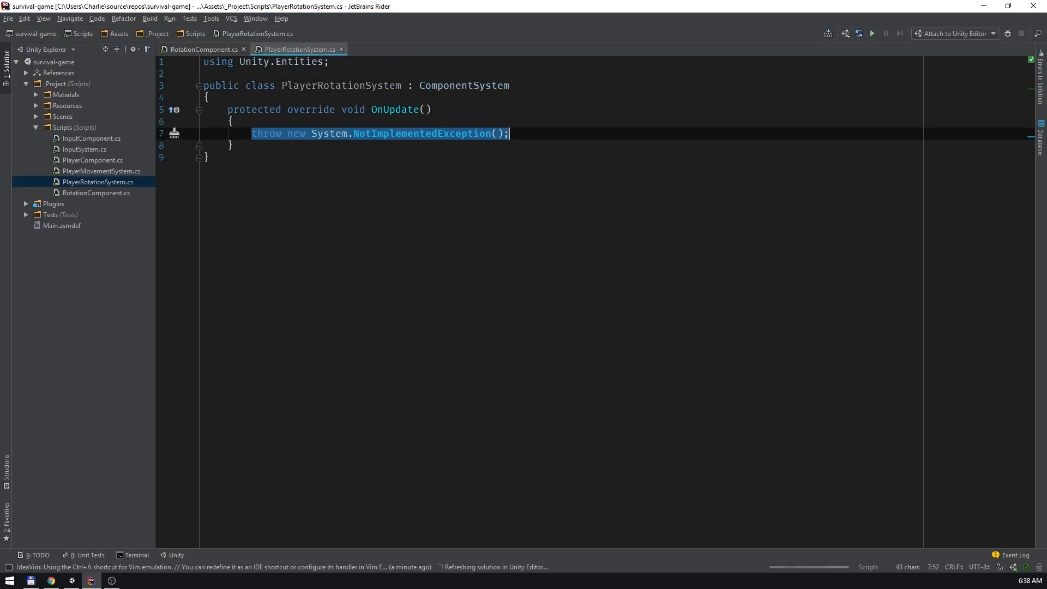
pyautogui.press('Delete')
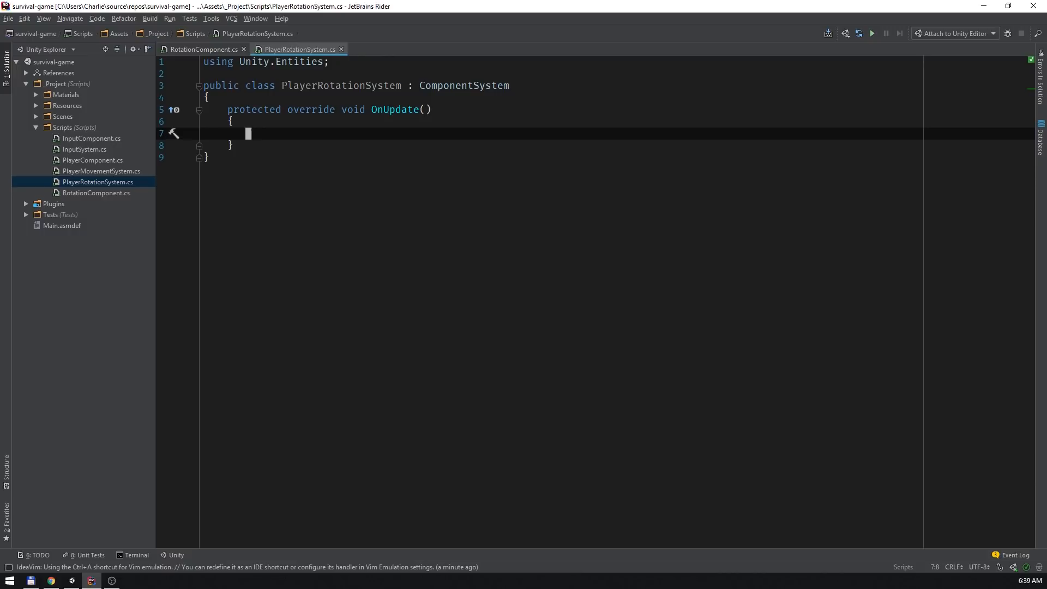
pyautogui.write('private struct Filter')
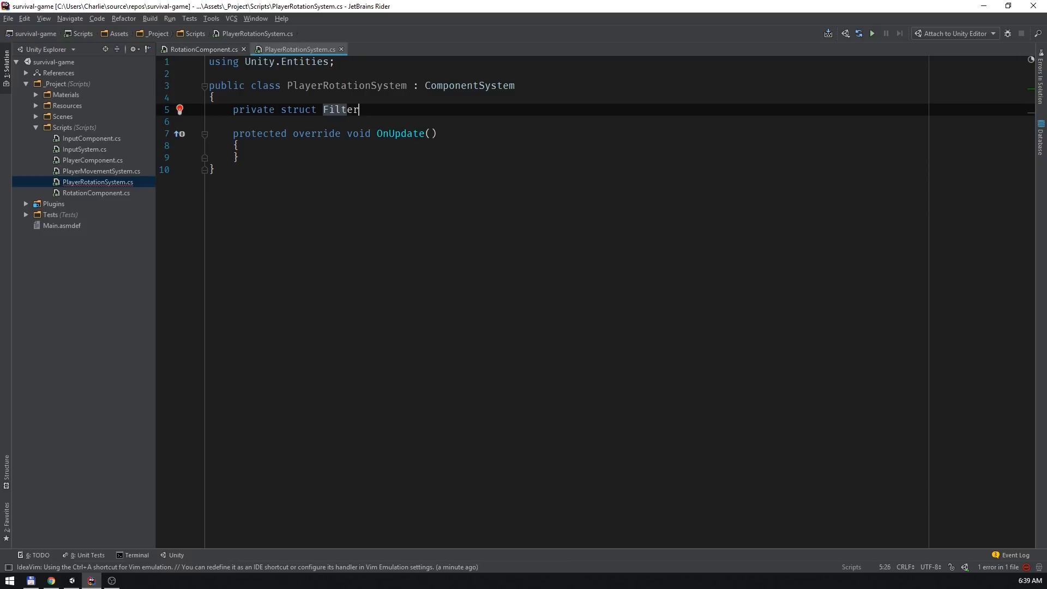
pyautogui.write('public T')
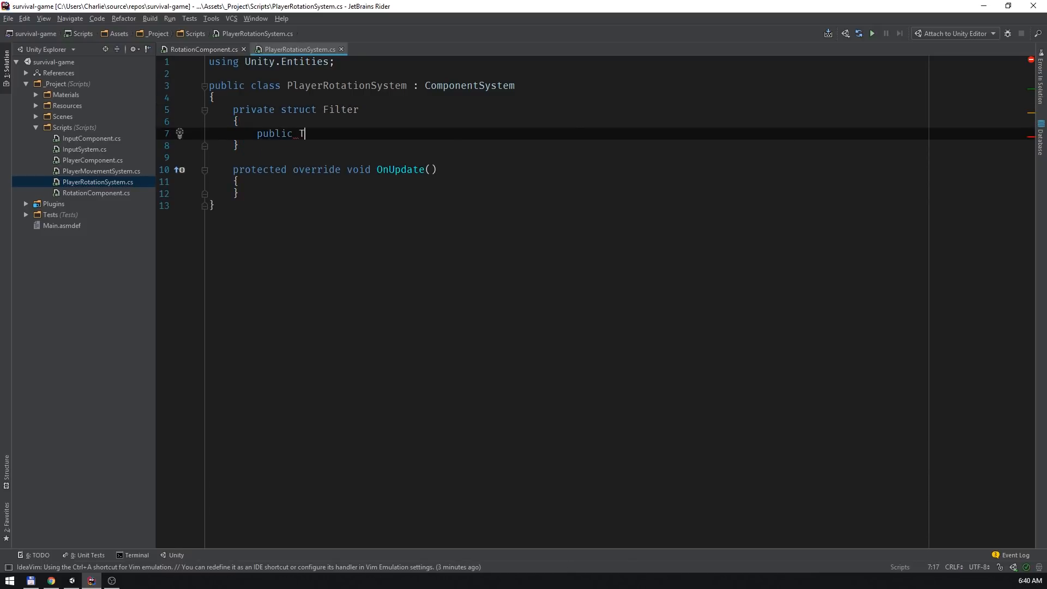
pyautogui.write('ransform Transform;')
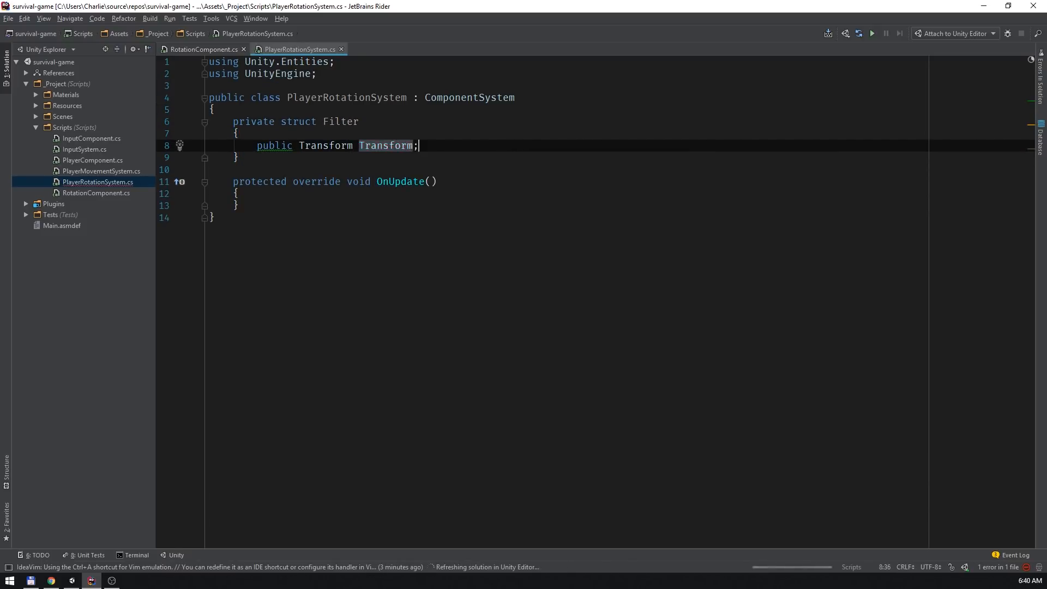
pyautogui.write('public RotationComponent')
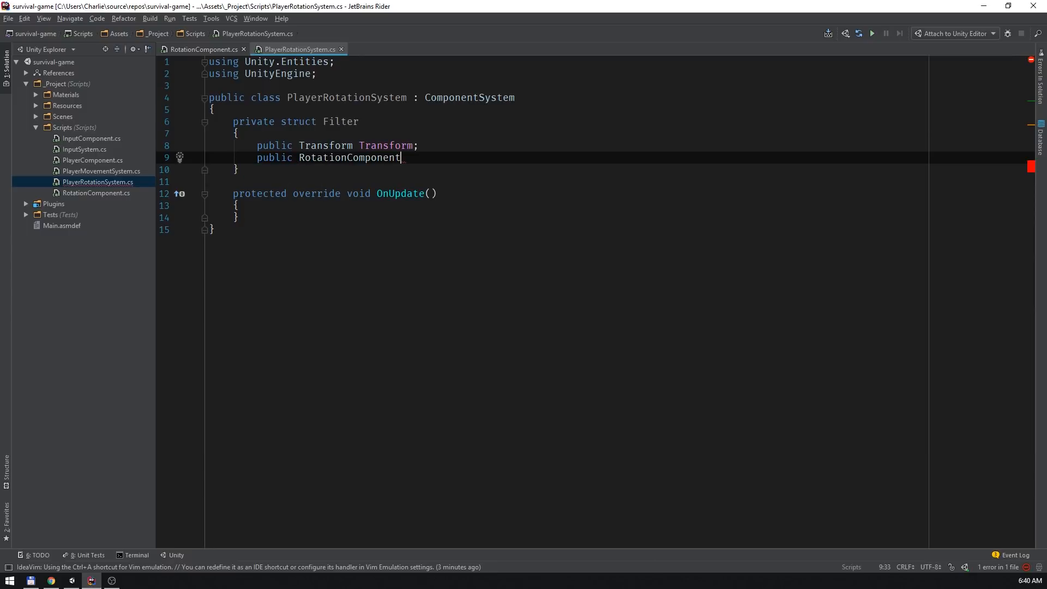
pyautogui.write('RotationComponent;')
pyautogui.write('var mousePosition = Input.mousePosition;')
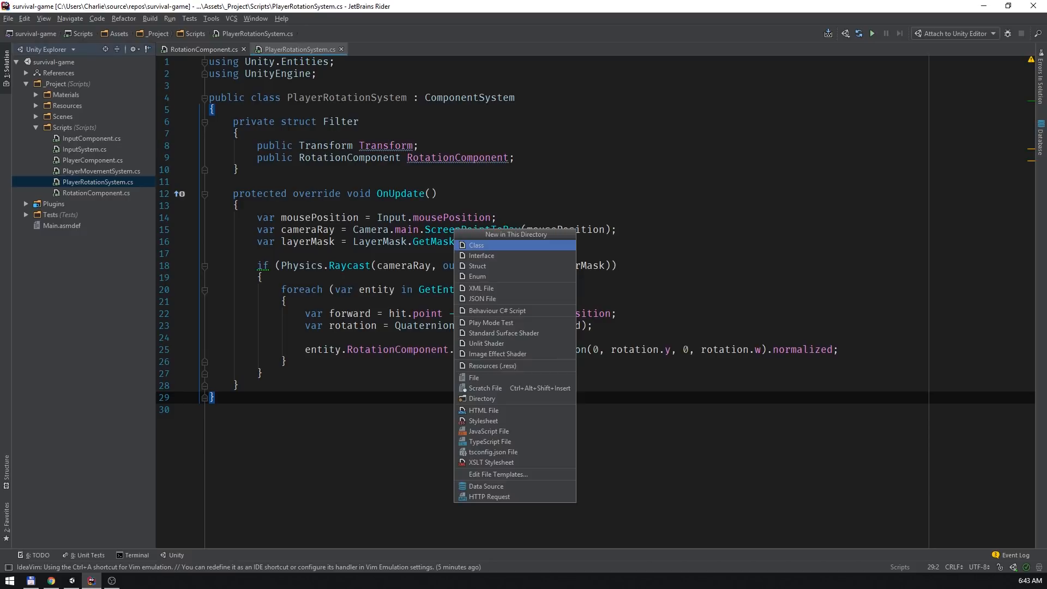
# - Create RotationSystem inheriting ComponentSystem and start a private Data struct
pyautogui.click(475, 245)
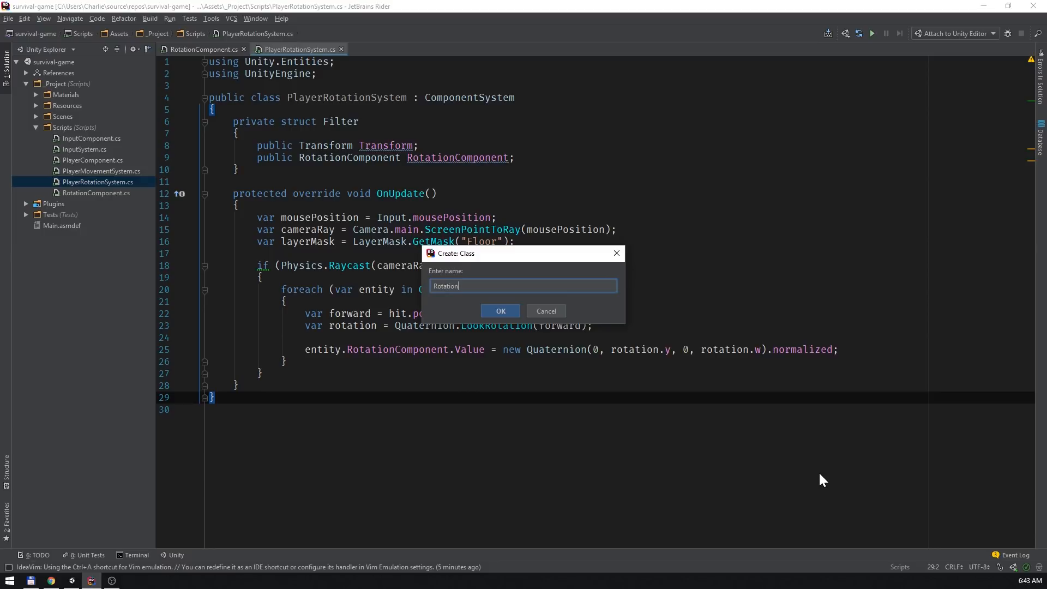
pyautogui.click(499, 311)
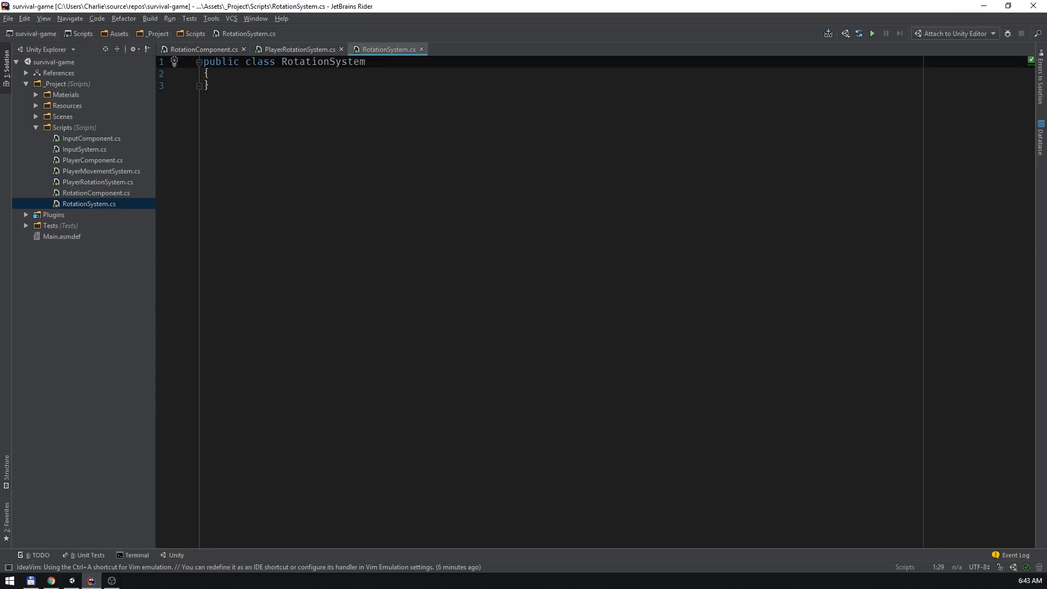
pyautogui.write(': ComponentSystem')
pyautogui.write('protected override void OnUpdate(')
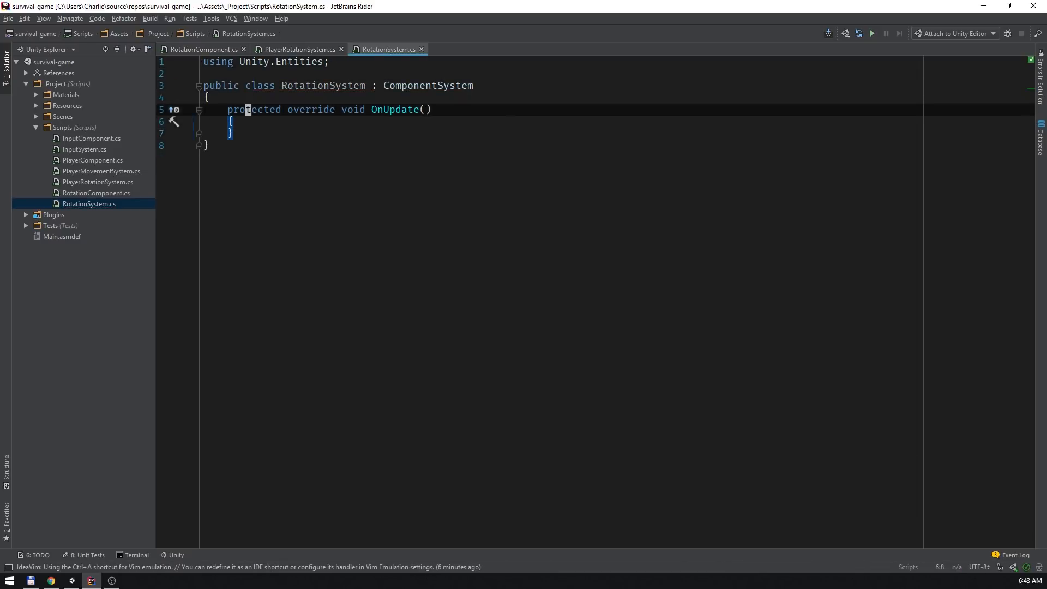
pyautogui.write('private struct')
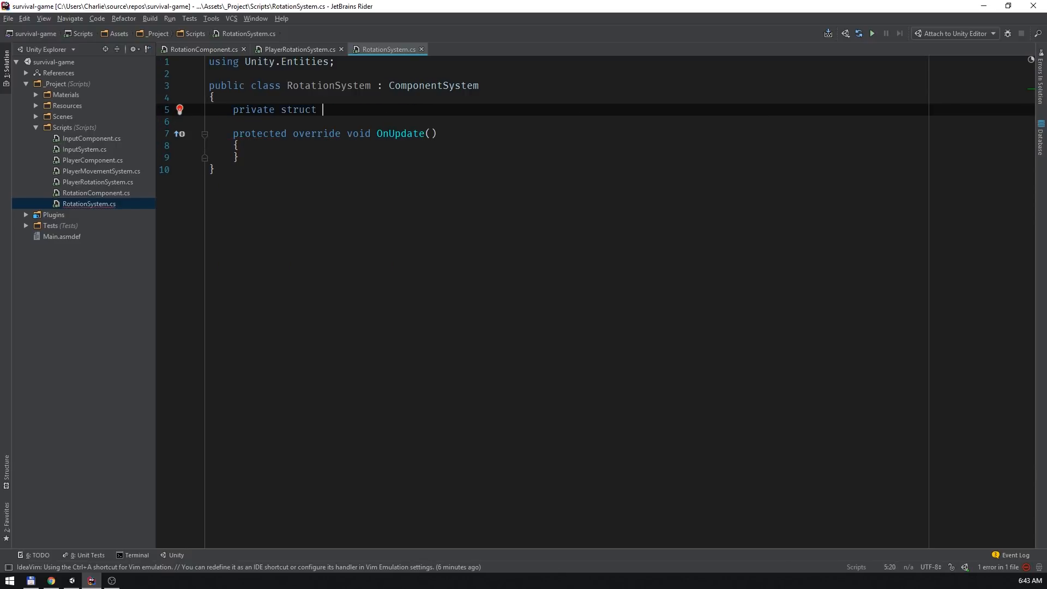
pyautogui.write('Data')
pyautogui.write('{')
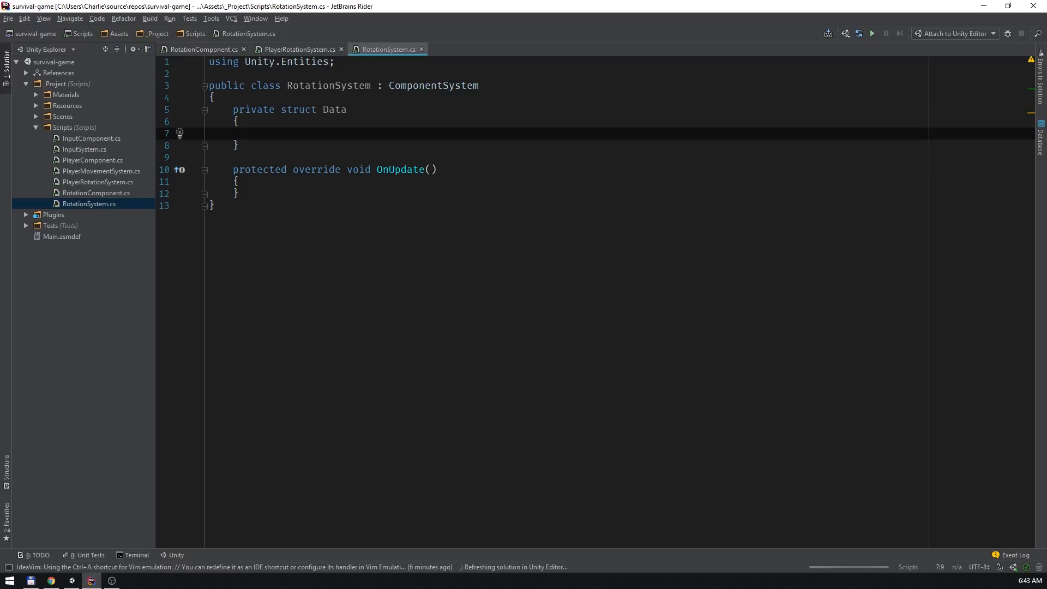
# - Fill Data with ComponentArray fields for RotationComponent and Rigidbody plus an int Length
pyautogui.write('public ComponentArray<RotationComponent>')
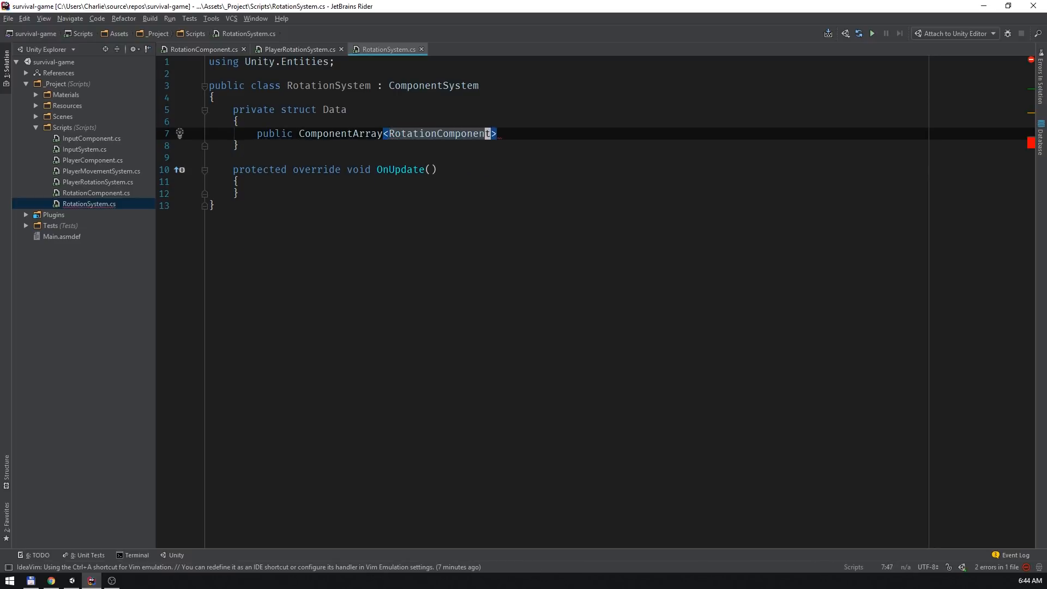
pyautogui.write('RotationComponents;')
pyautogui.write('public')
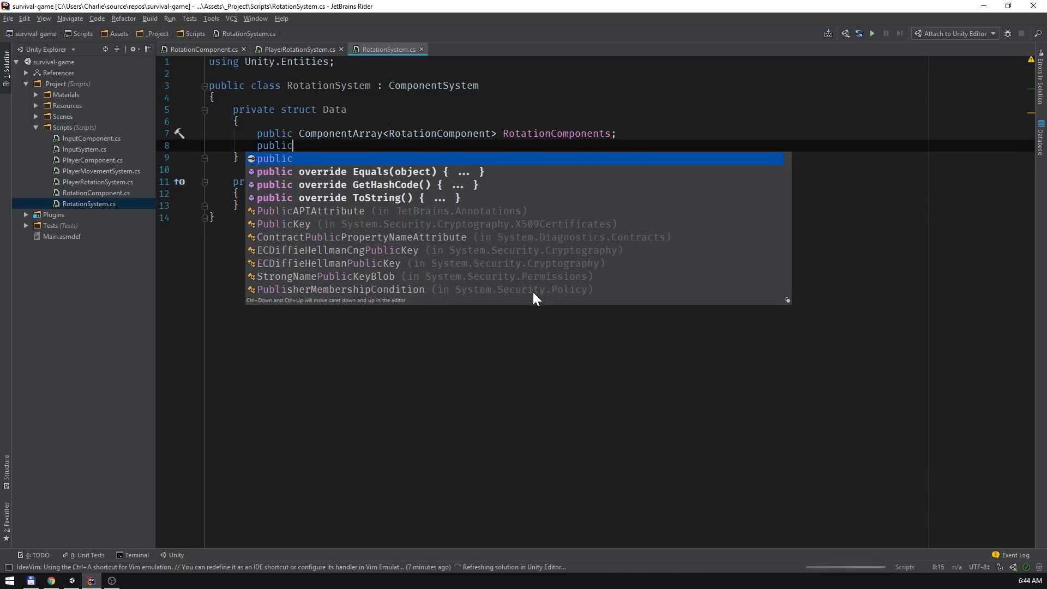
pyautogui.write('ComponentArray<Rigidbody> Rigid')
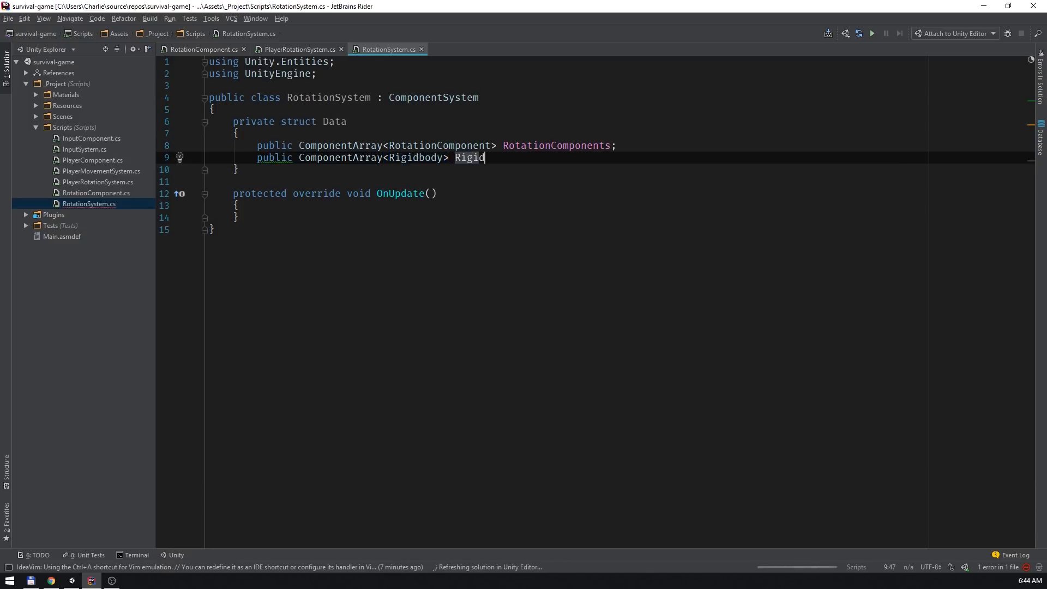
pyautogui.write('bodies;')
pyautogui.write('p')
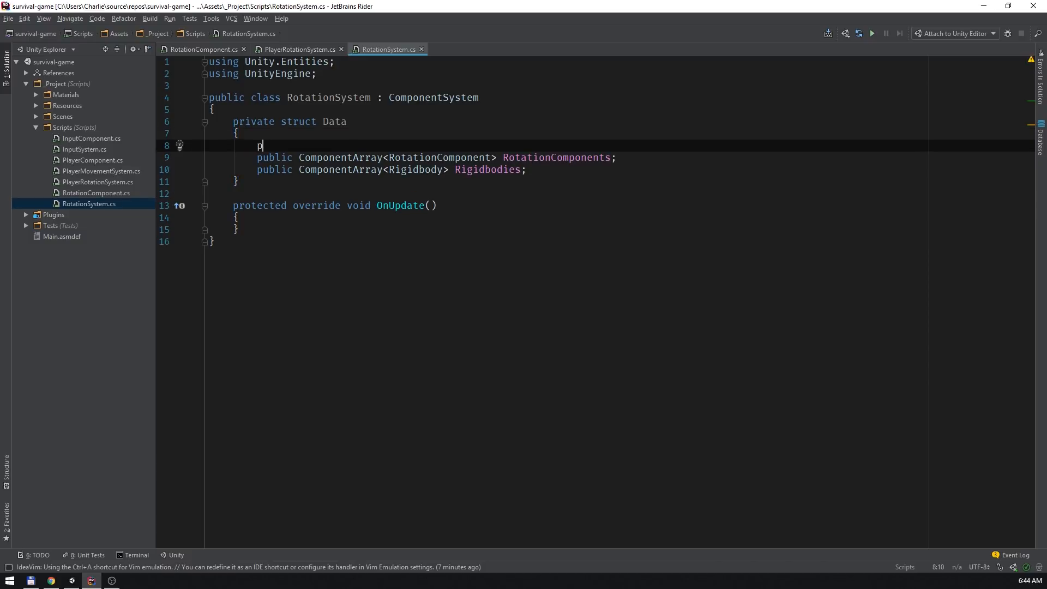
pyautogui.write('ublic int Length')
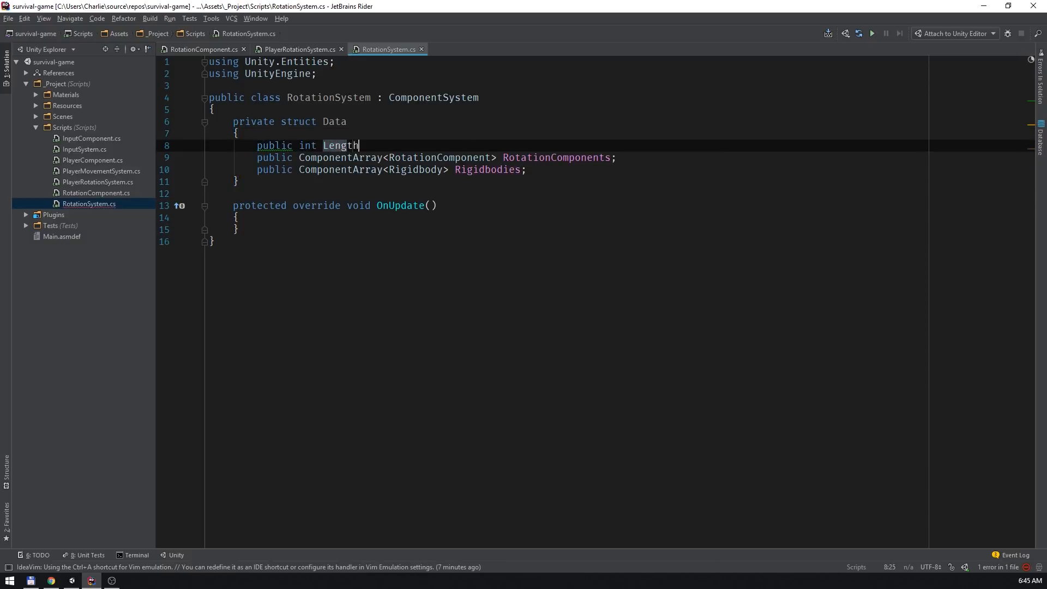
pyautogui.write(';')
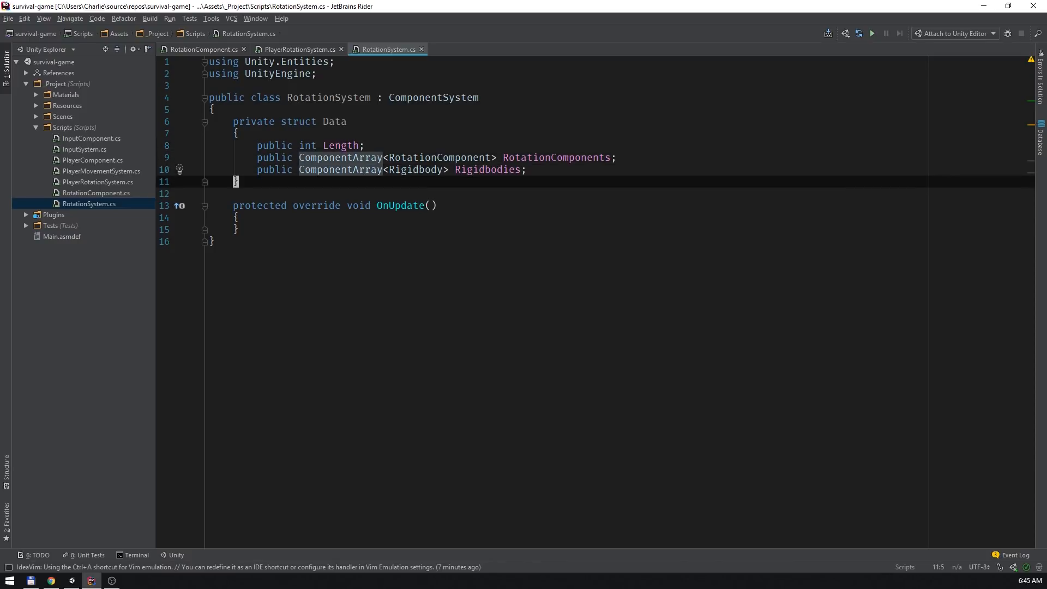
# - Add an [Inject] private Data field and an OnUpdate loop moving each Rigidbody to its RotationComponent value
pyautogui.write('private Data _data;')
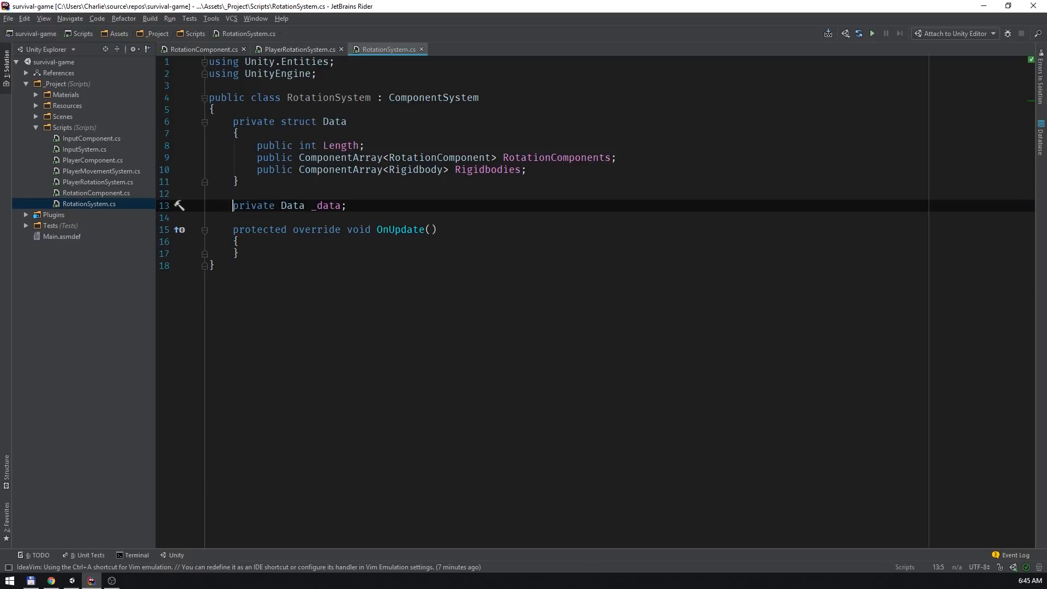
pyautogui.write('[Inject]')
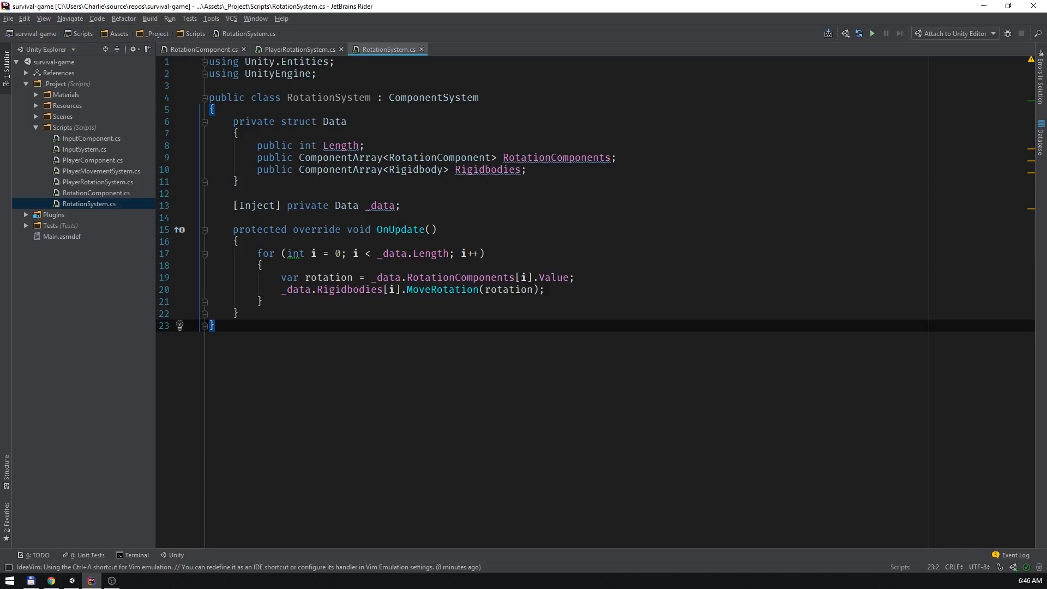
pyautogui.click(70, 579)
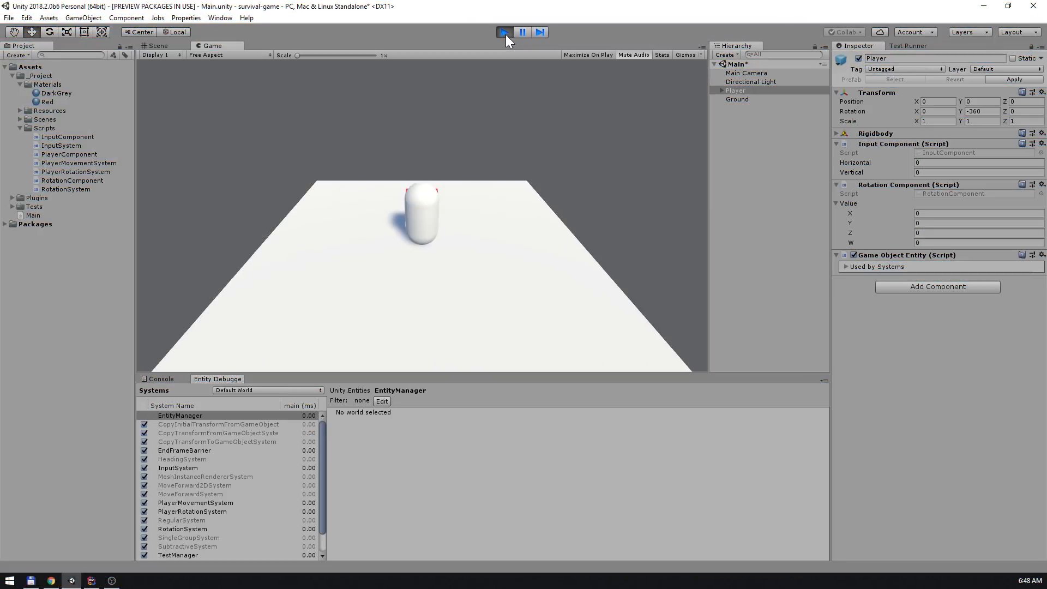
# - Play the scene and select RotationSystem in the Entity Debugger to see its matched entity
pyautogui.click(504, 31)
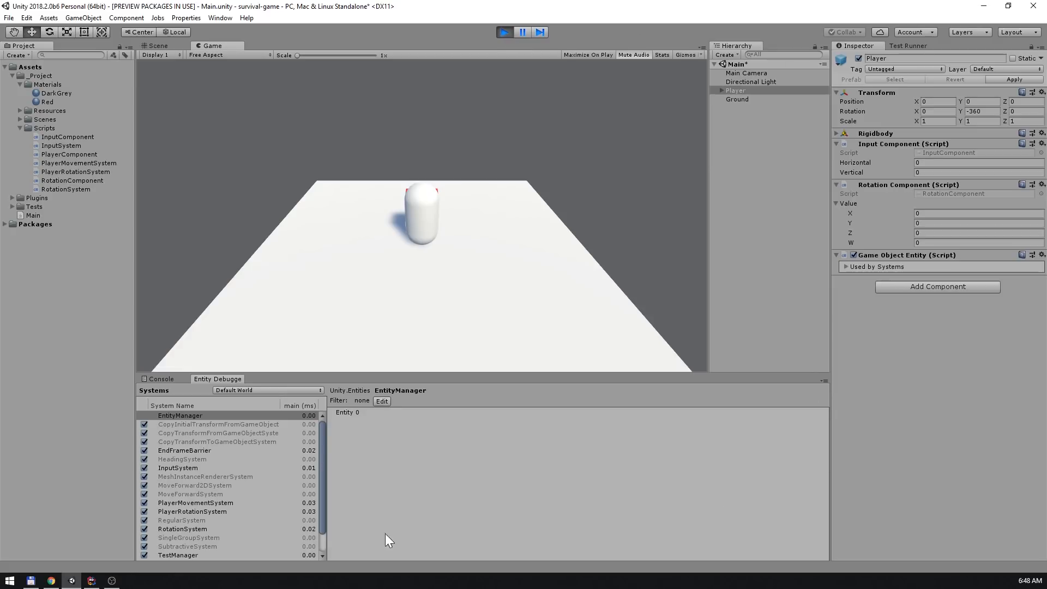
pyautogui.click(182, 528)
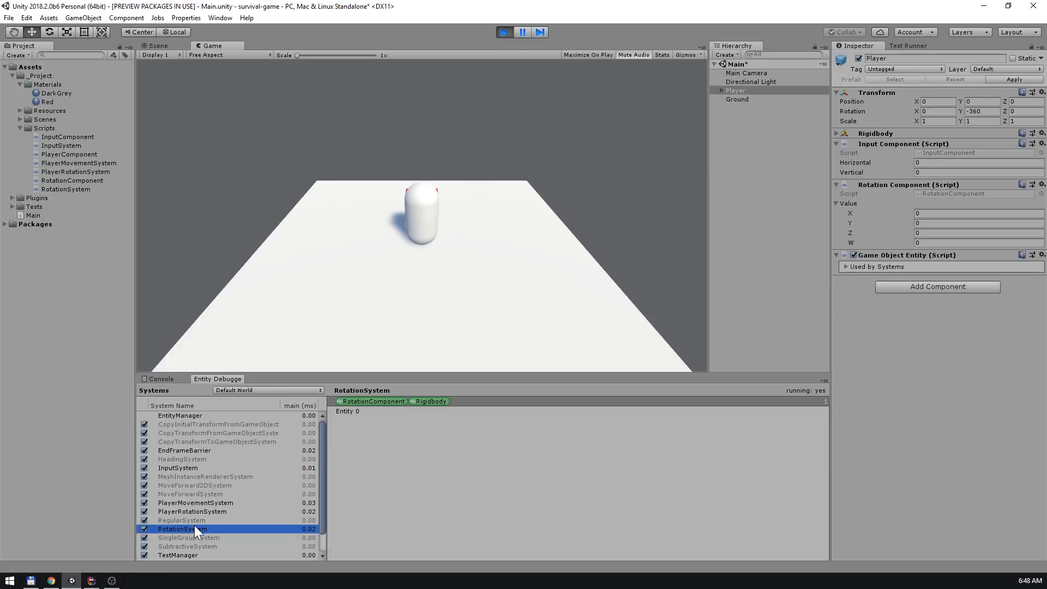
pyautogui.click(191, 511)
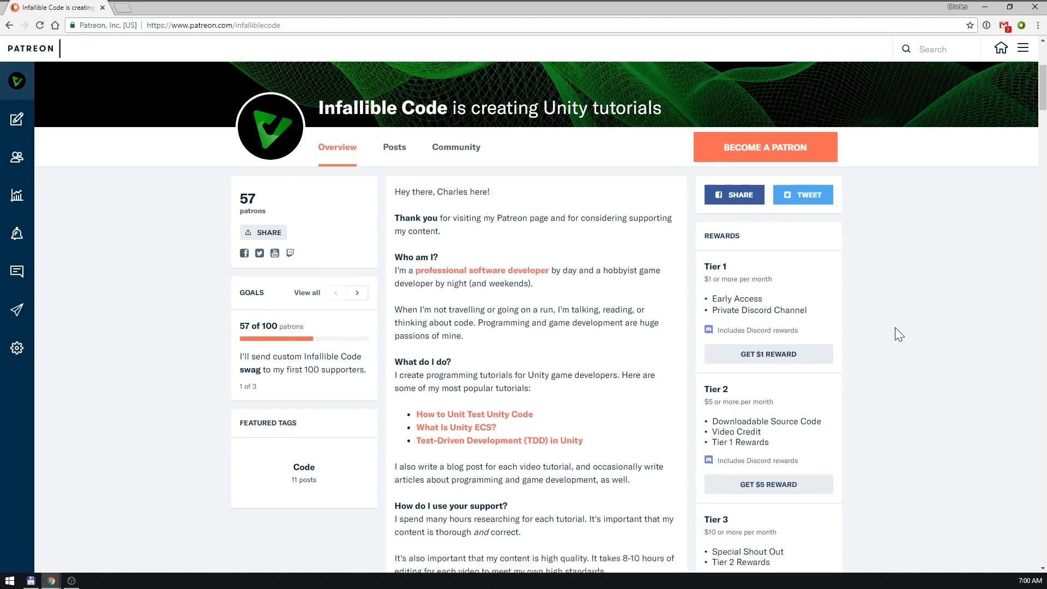
# - Open the '[Code] Making a Survival Shooter, Part 3' post and download its project zip
pyautogui.scroll(-3)
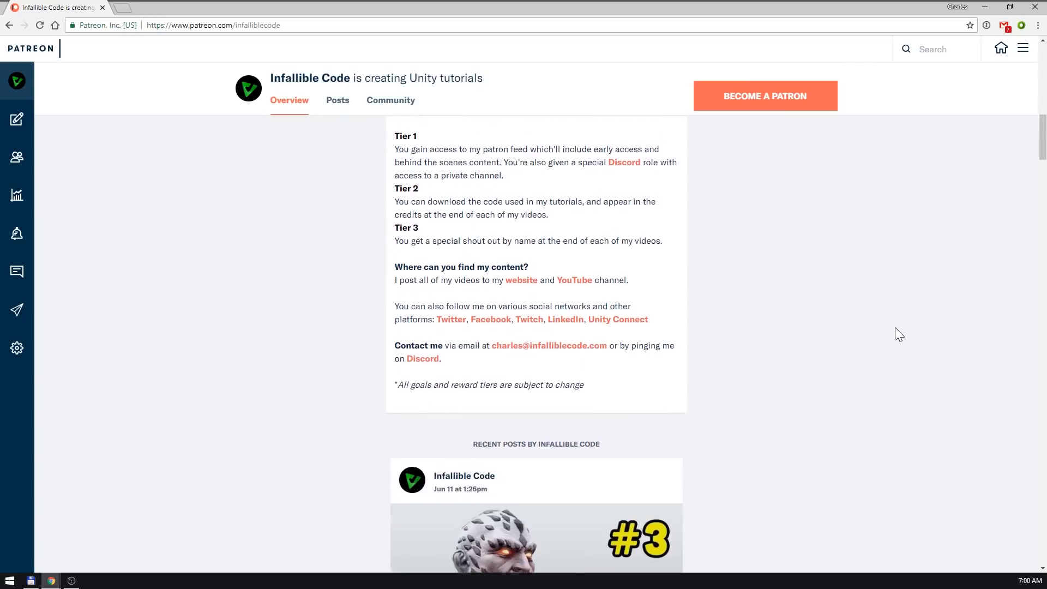
pyautogui.scroll(-3)
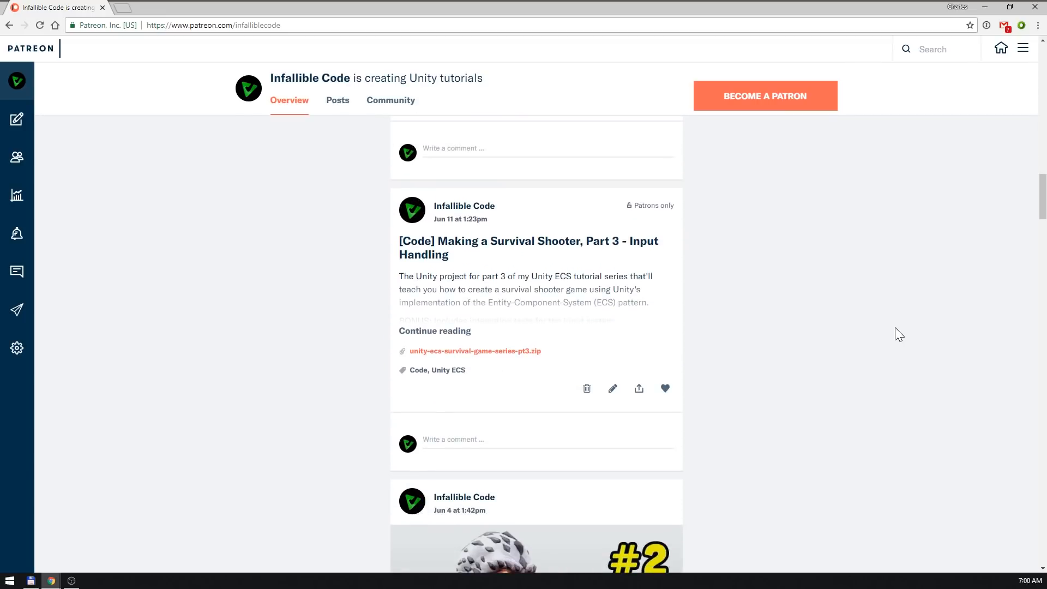
pyautogui.click(527, 248)
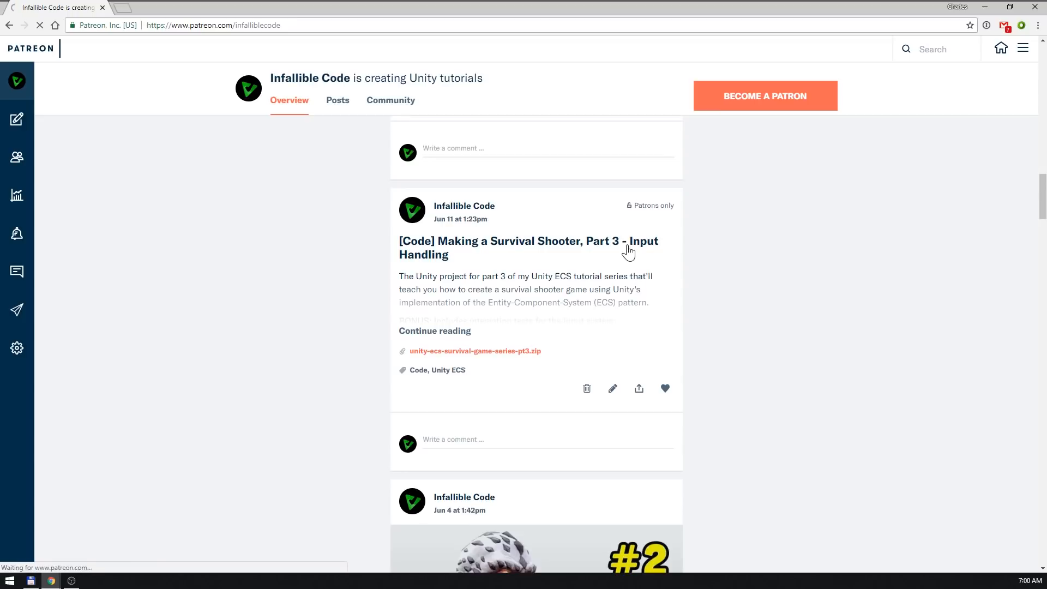
pyautogui.click(527, 248)
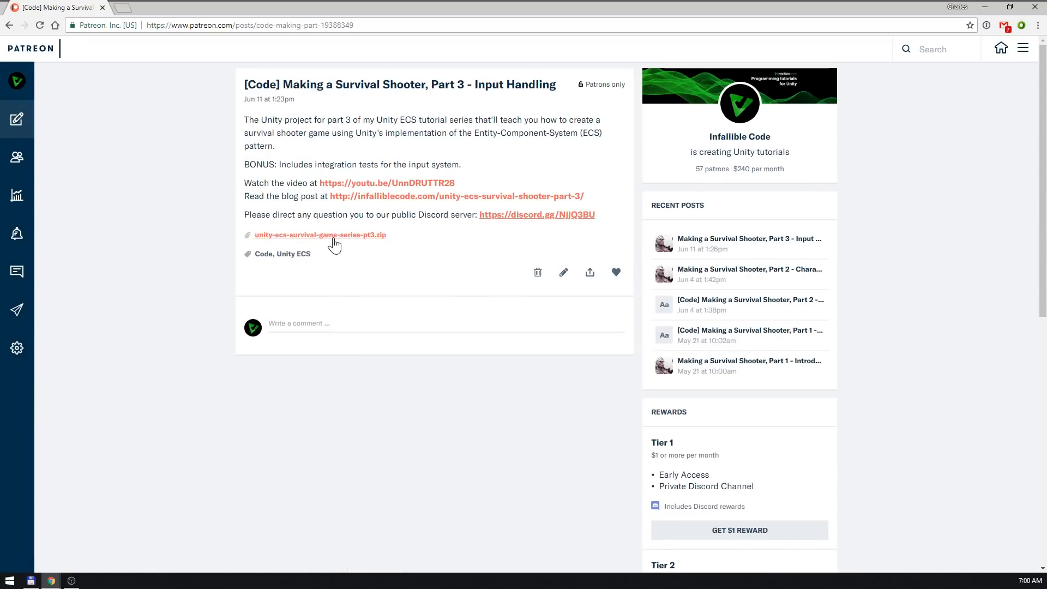
pyautogui.click(319, 234)
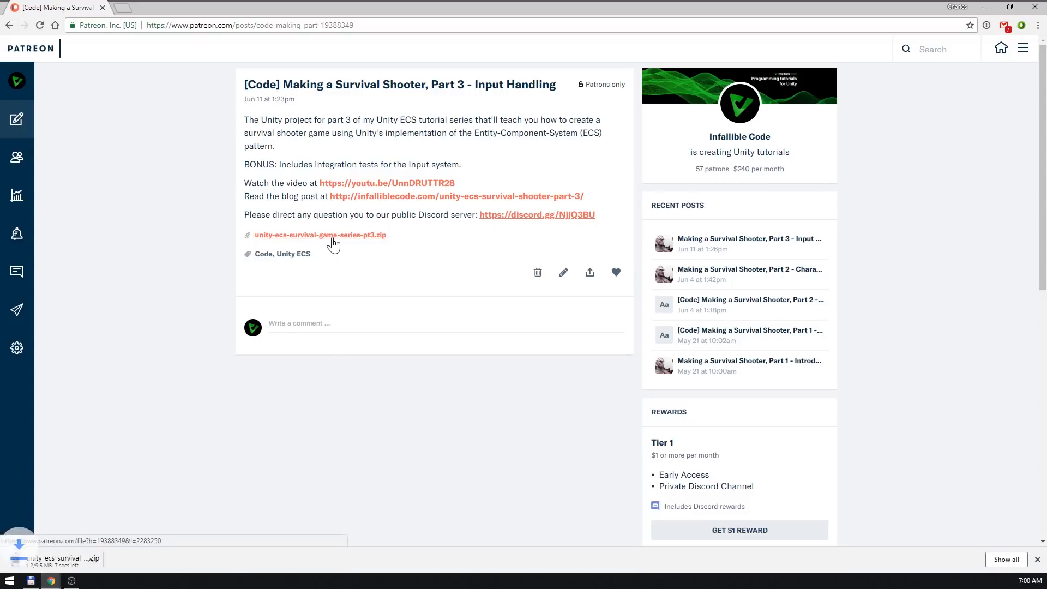